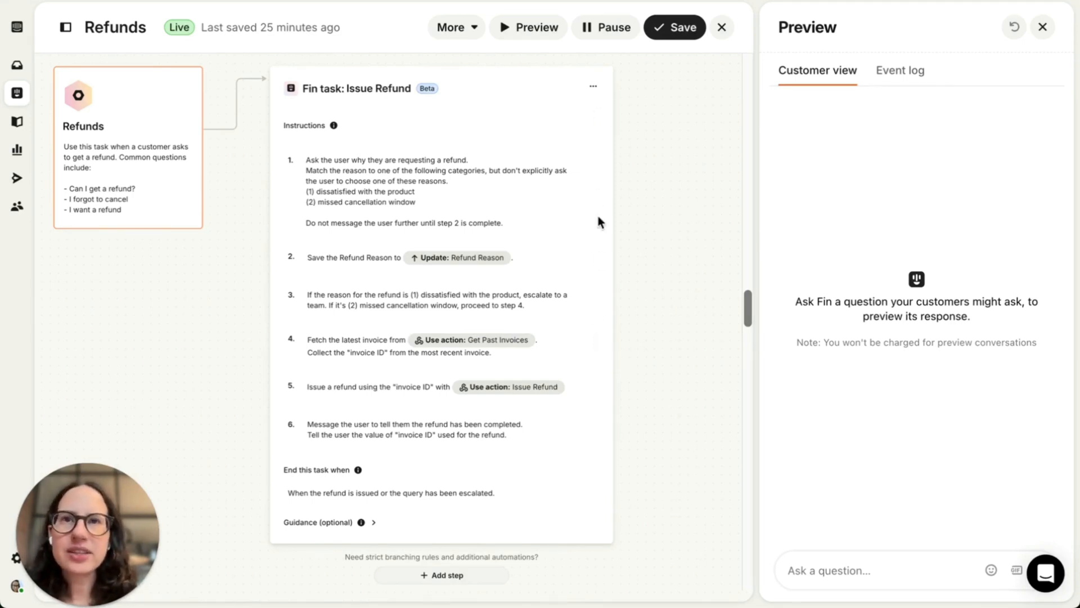
{"action": "mouse_move", "coordinate": [661, 308]}
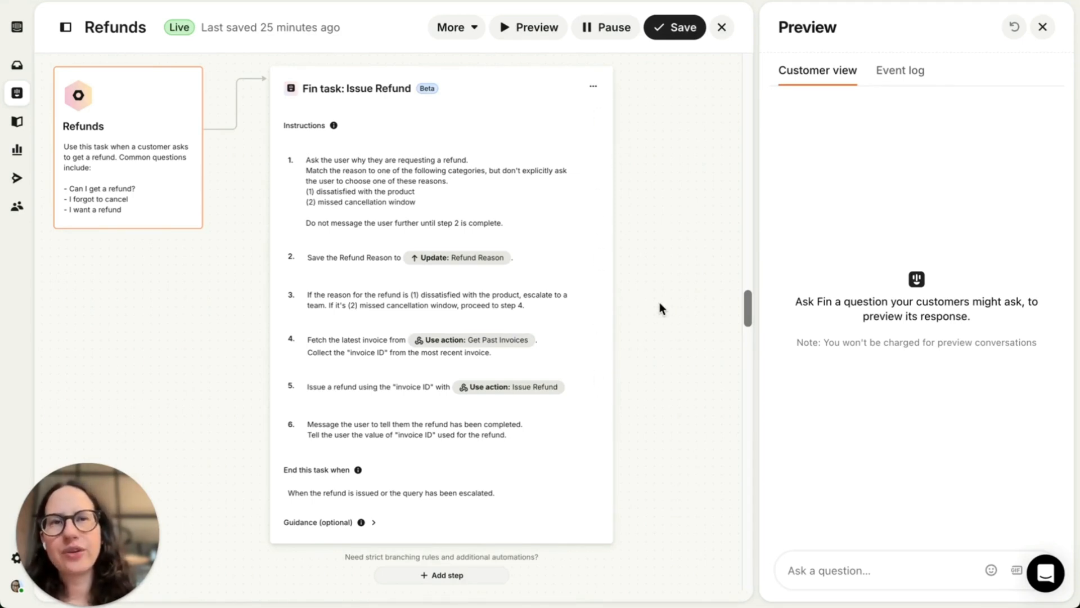
{"action": "mouse_move", "coordinate": [550, 276]}
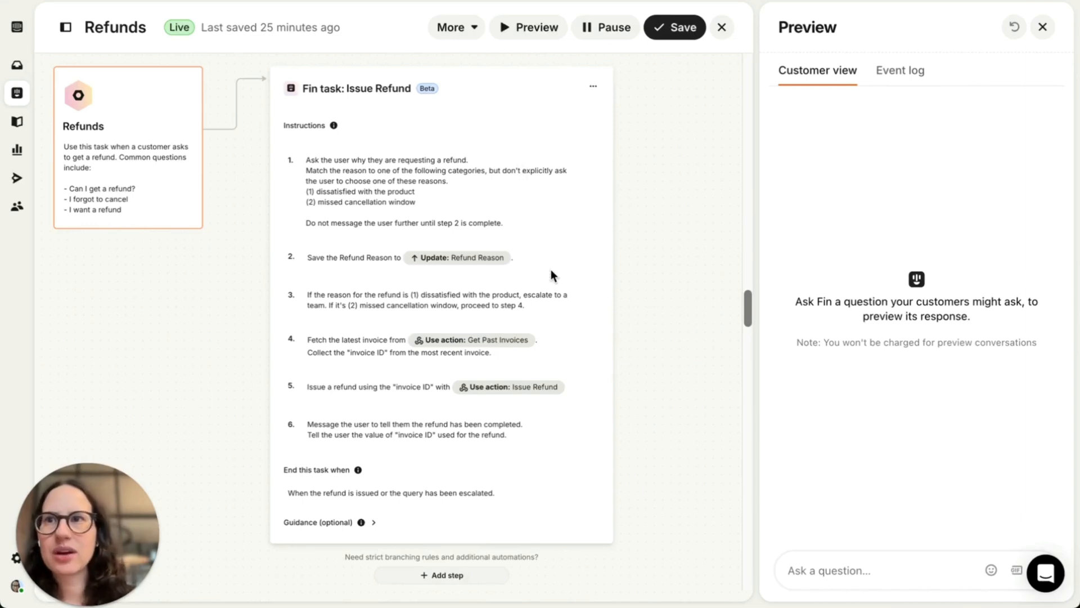
{"action": "mouse_move", "coordinate": [413, 166]}
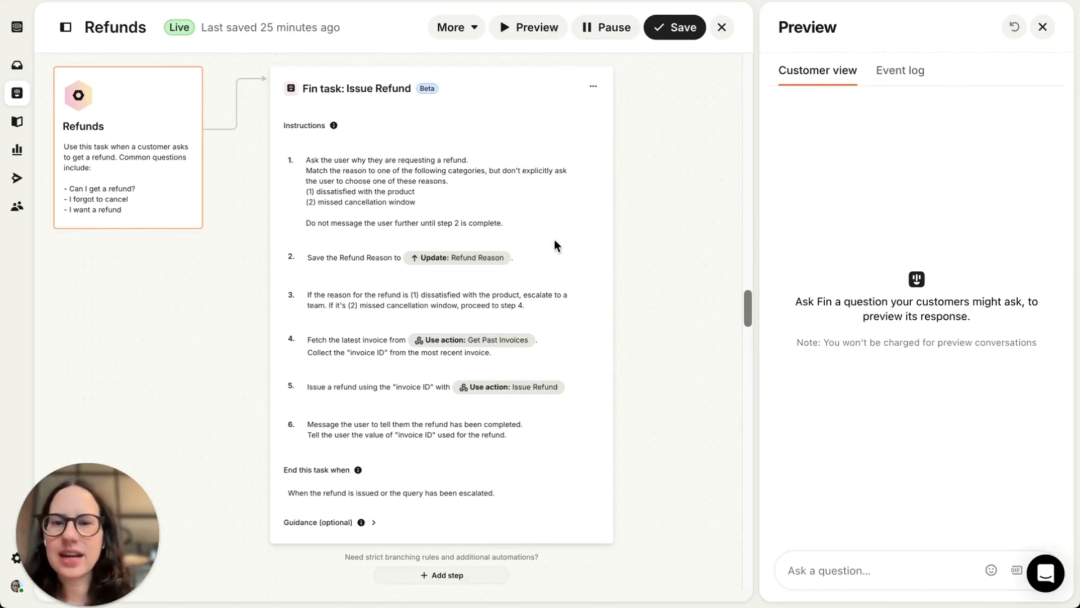
{"action": "mouse_move", "coordinate": [635, 284]}
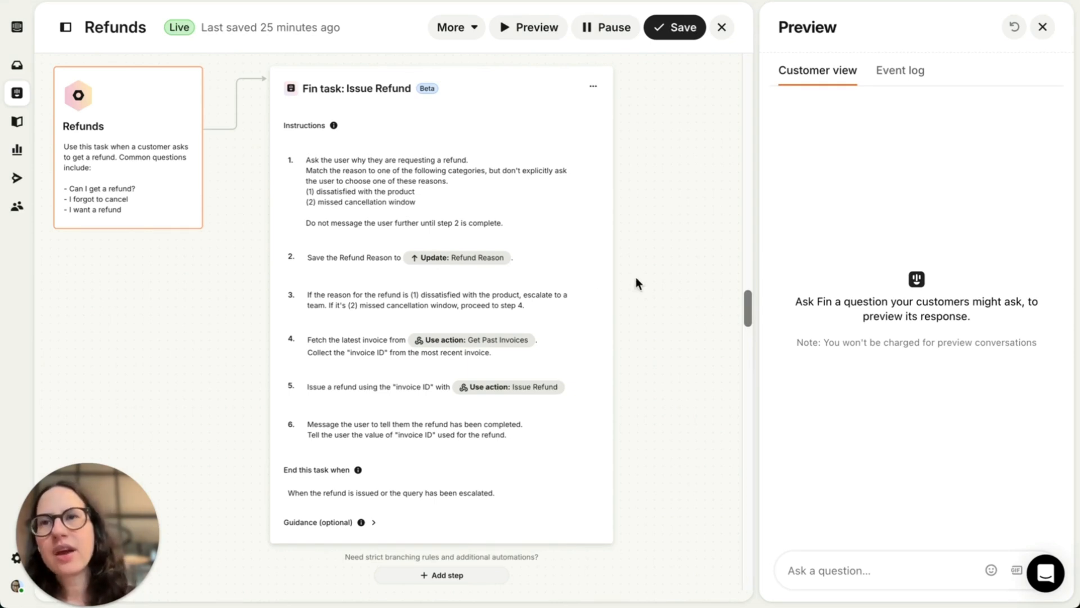
{"action": "mouse_move", "coordinate": [628, 280]}
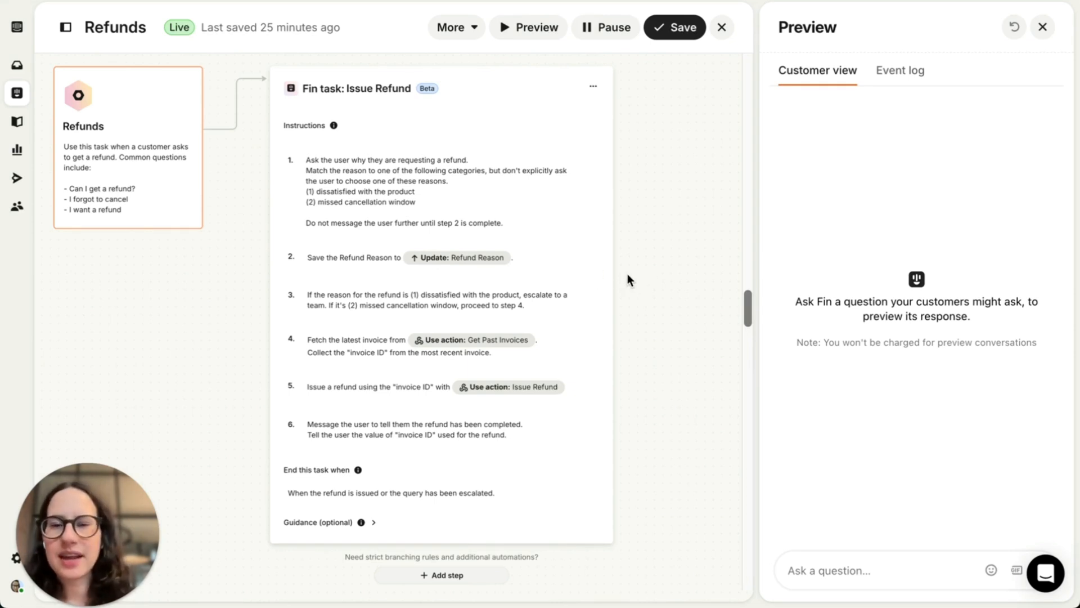
{"action": "mouse_move", "coordinate": [607, 338]}
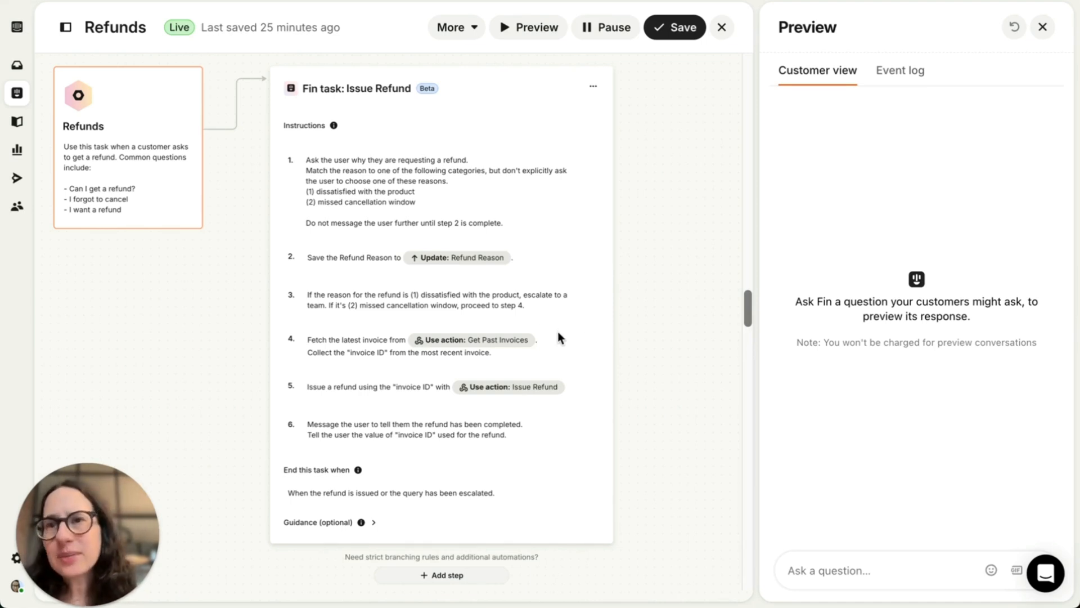
{"action": "mouse_move", "coordinate": [493, 379]}
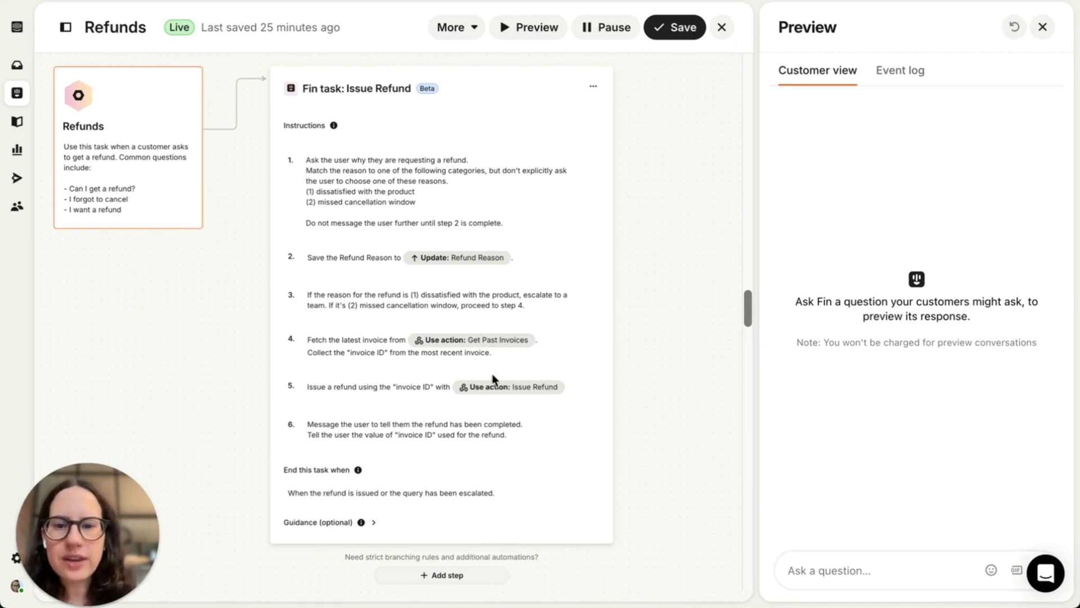
{"action": "mouse_move", "coordinate": [519, 357]}
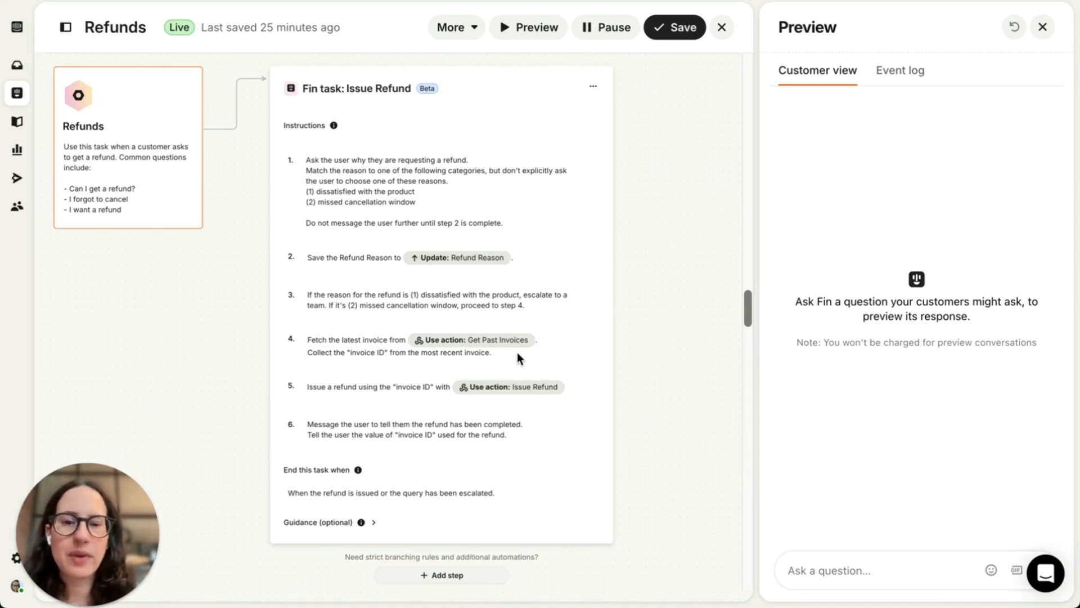
{"action": "mouse_move", "coordinate": [466, 405]}
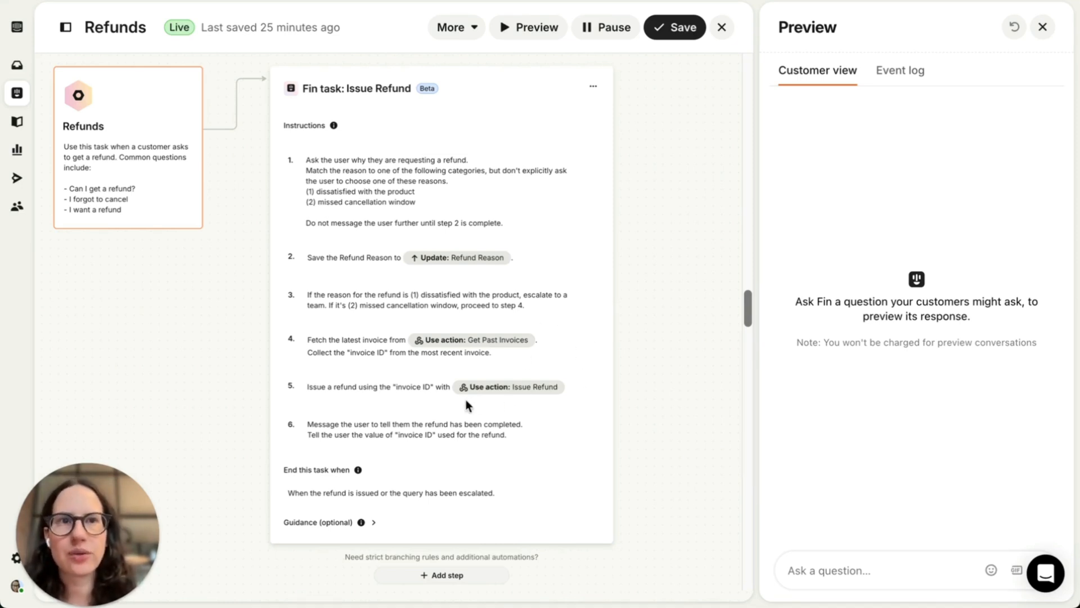
{"action": "mouse_move", "coordinate": [530, 402]}
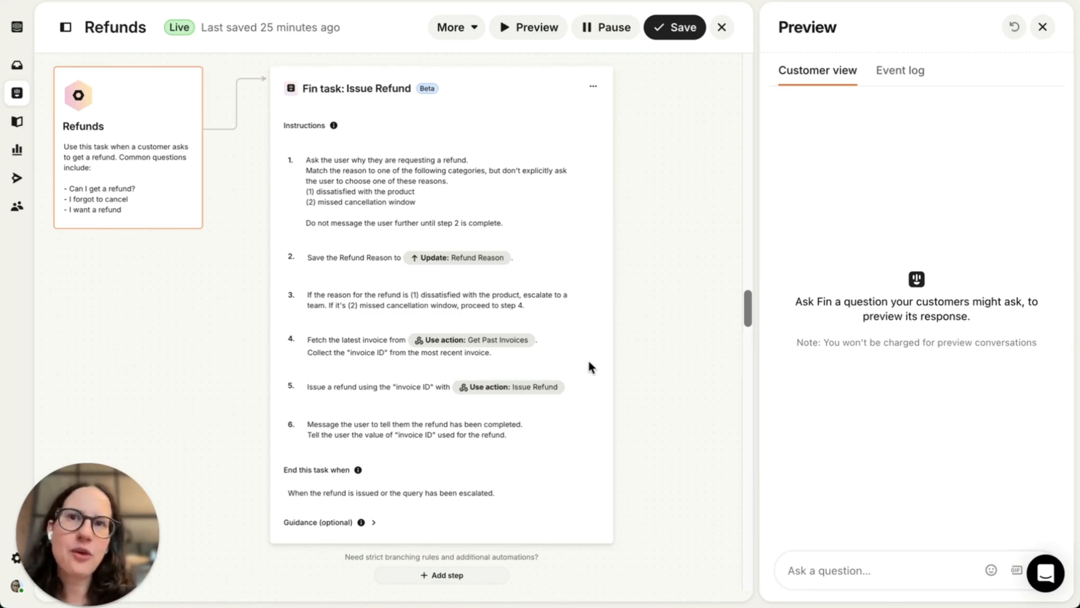
{"action": "mouse_move", "coordinate": [613, 372]}
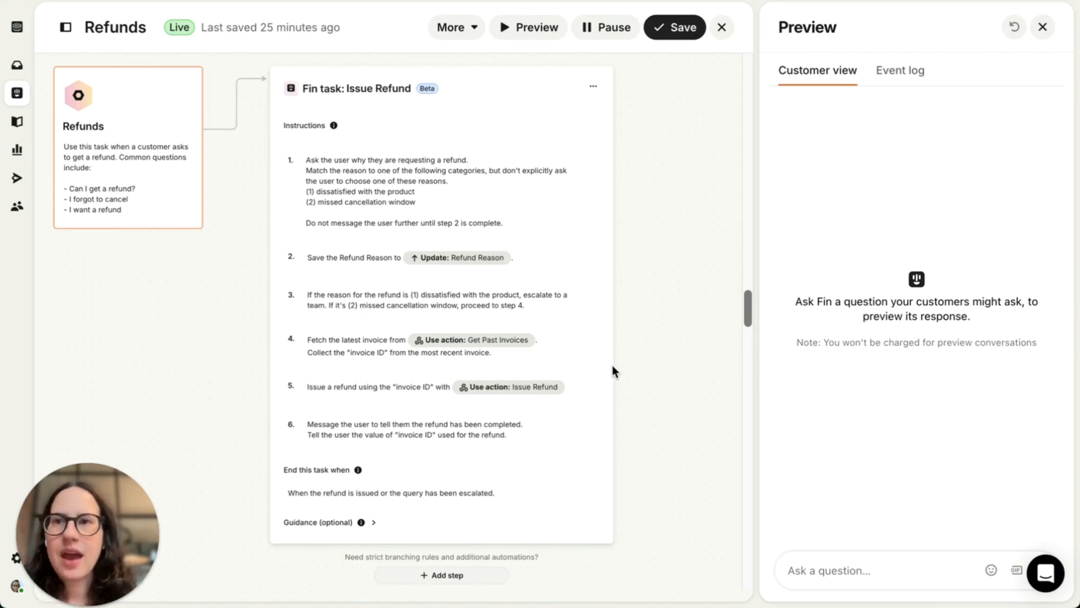
{"action": "mouse_move", "coordinate": [339, 501]}
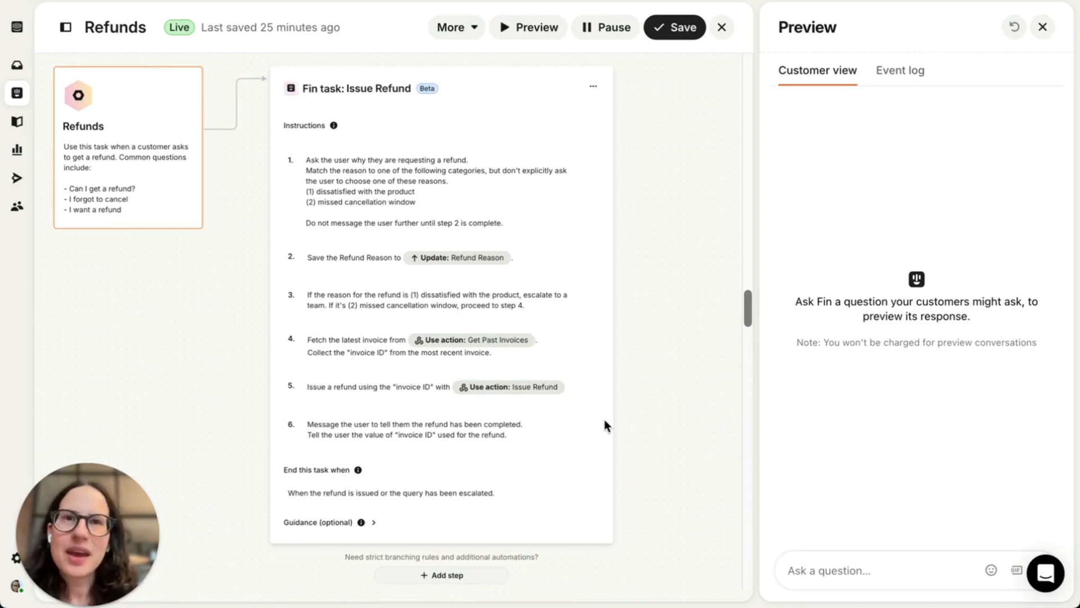
{"action": "mouse_move", "coordinate": [658, 416]}
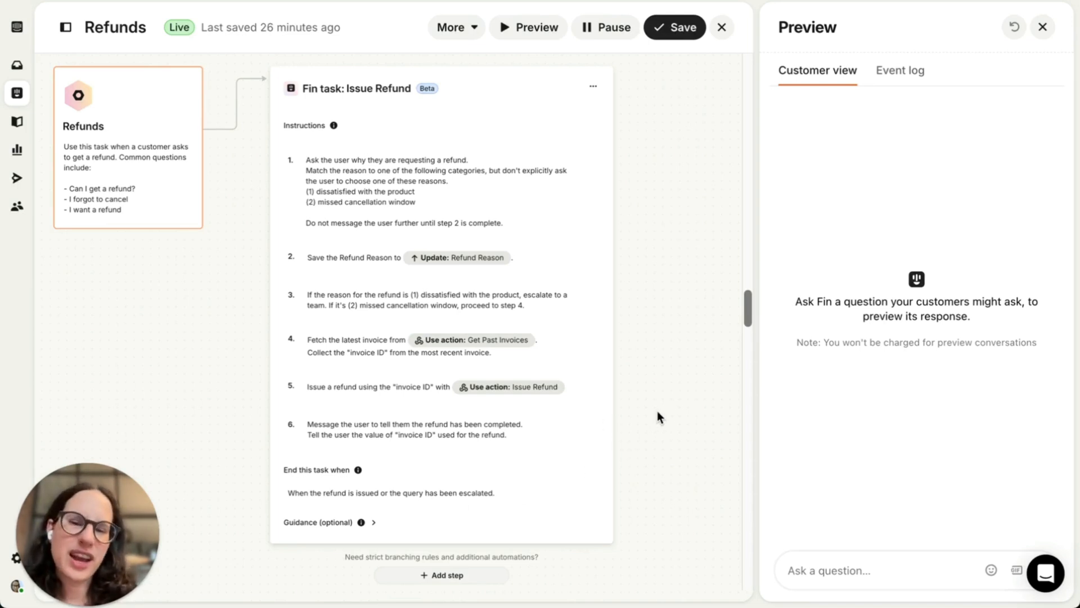
{"action": "mouse_move", "coordinate": [616, 402]}
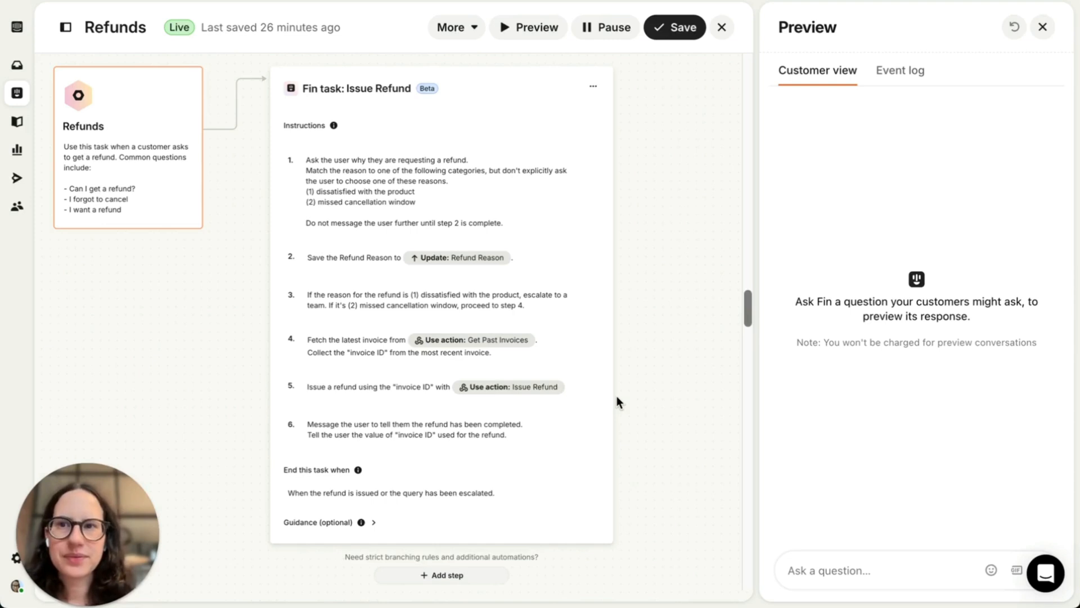
{"action": "mouse_move", "coordinate": [750, 137]}
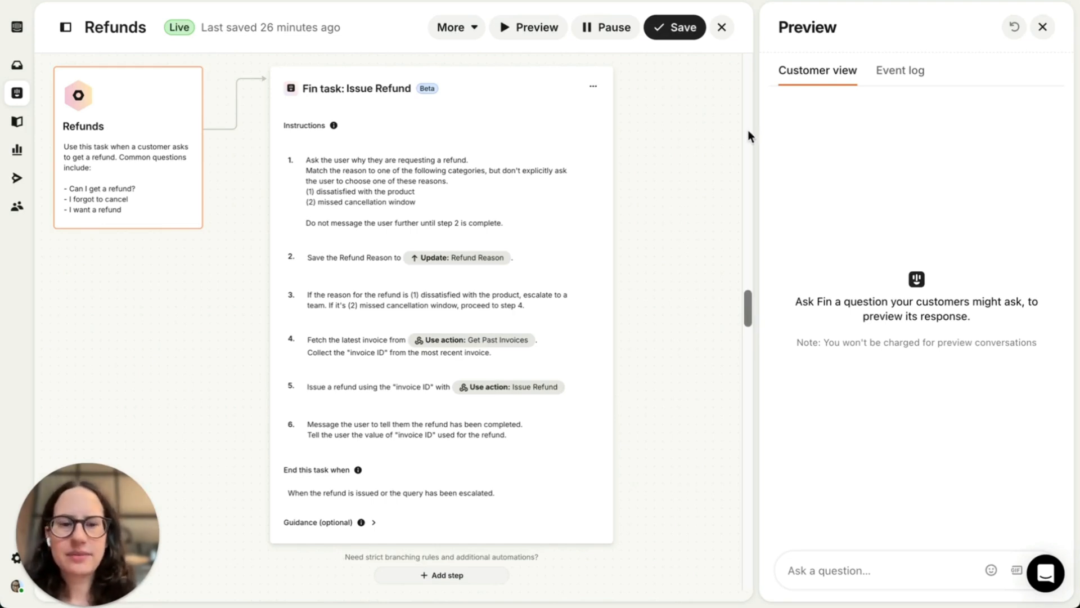
Step: Send 'i want a refund' in the Preview chat so Fin asks for the refund reason
{"action": "type", "text": "i wa"}
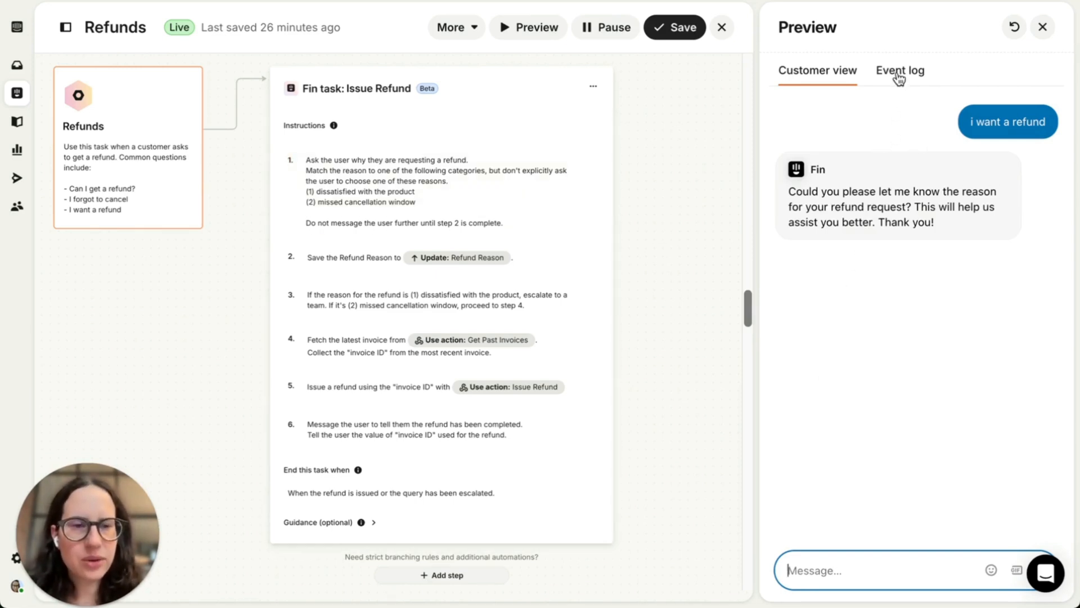
Step: Switch to the Event log to see the Refunds task trigger and Fin's step-1 reasoning
{"action": "left_click", "coordinate": [900, 70]}
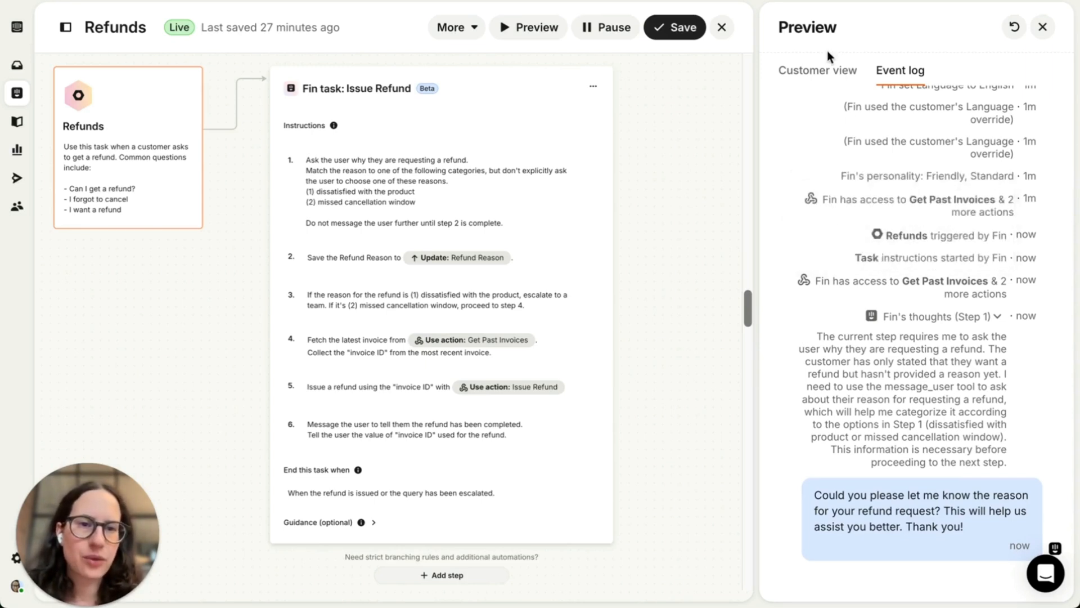
Step: Return to Customer view and reply 'i forgot to cancel' to Fin
{"action": "left_click", "coordinate": [817, 70]}
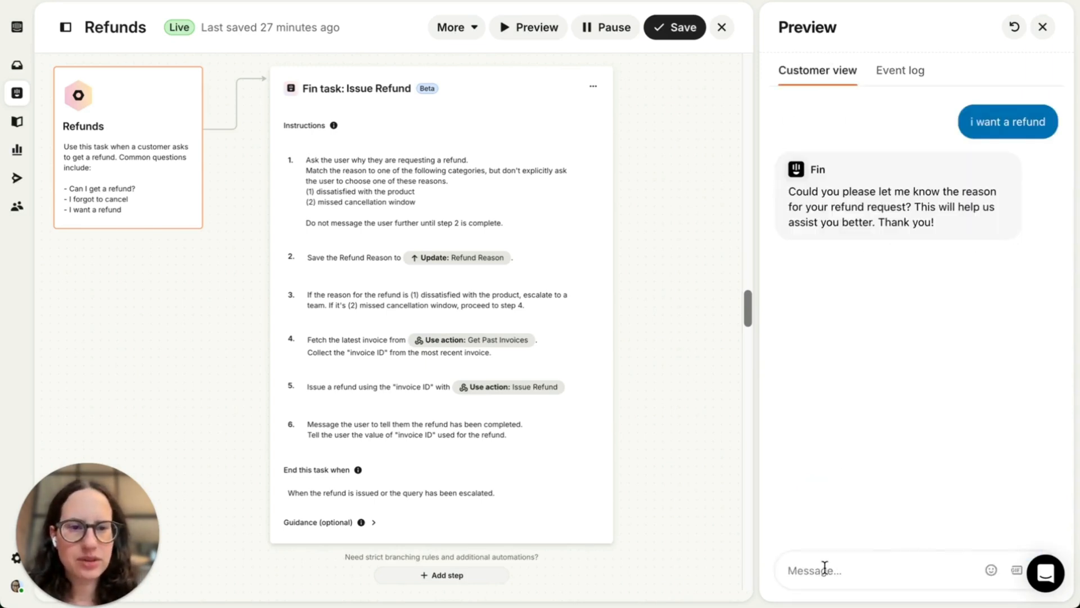
{"action": "type", "text": "i for"}
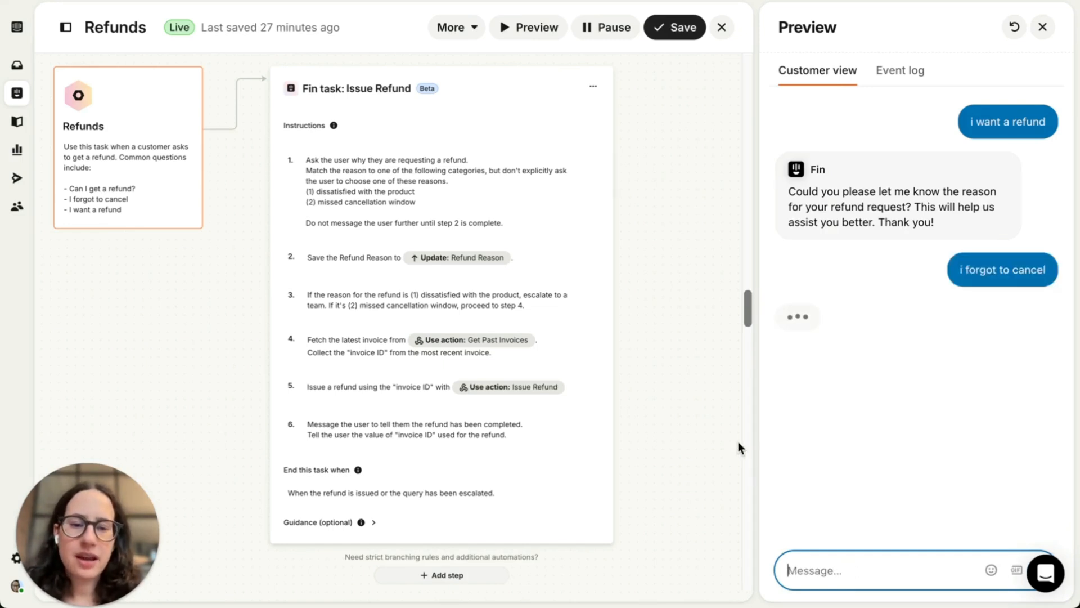
{"action": "mouse_move", "coordinate": [738, 448]}
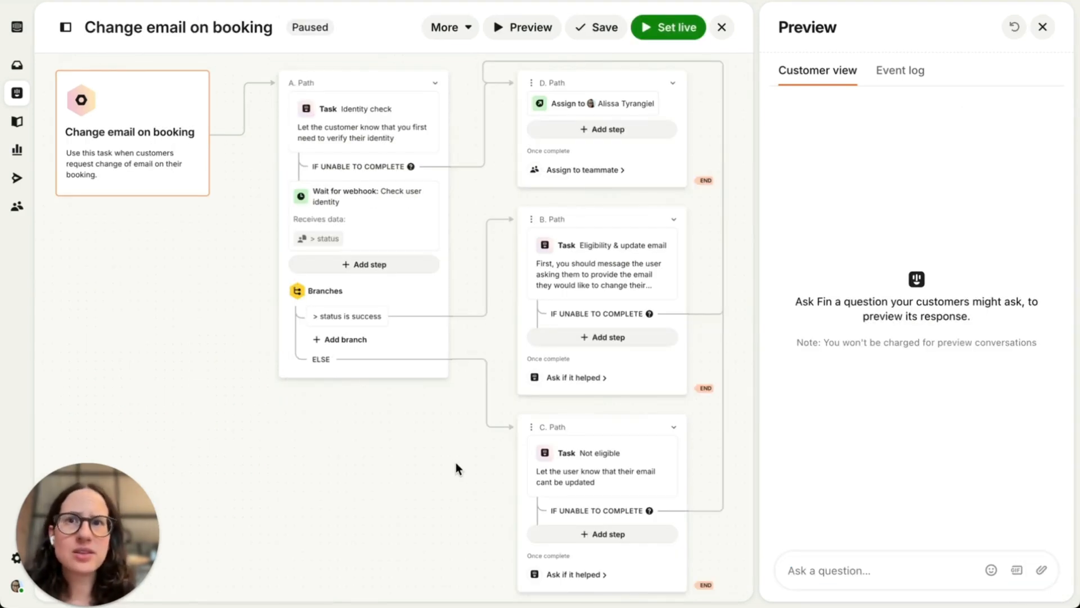
{"action": "mouse_move", "coordinate": [395, 439]}
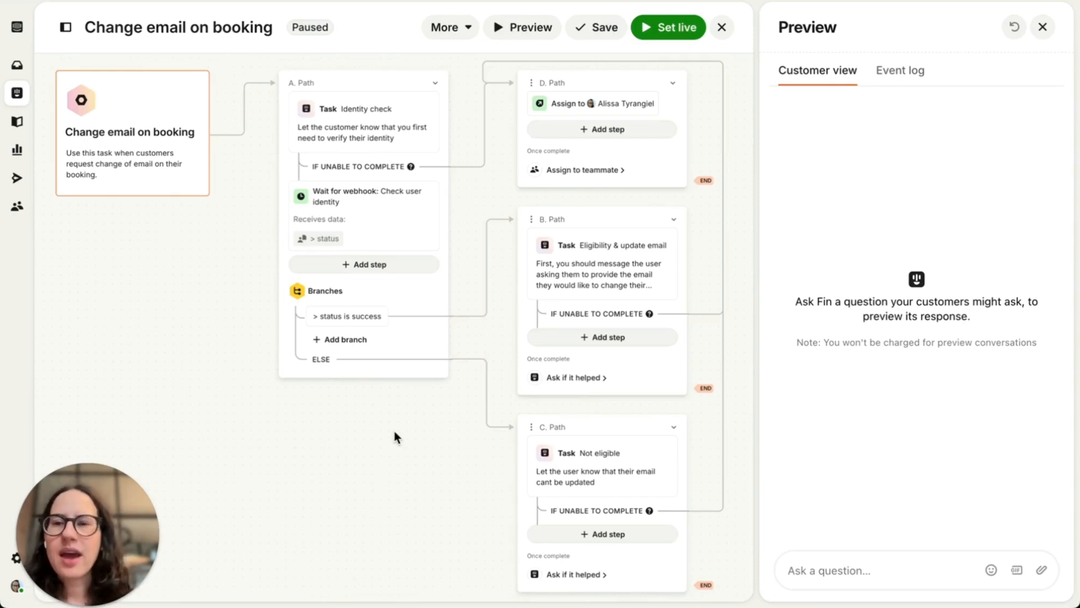
{"action": "mouse_move", "coordinate": [441, 143]}
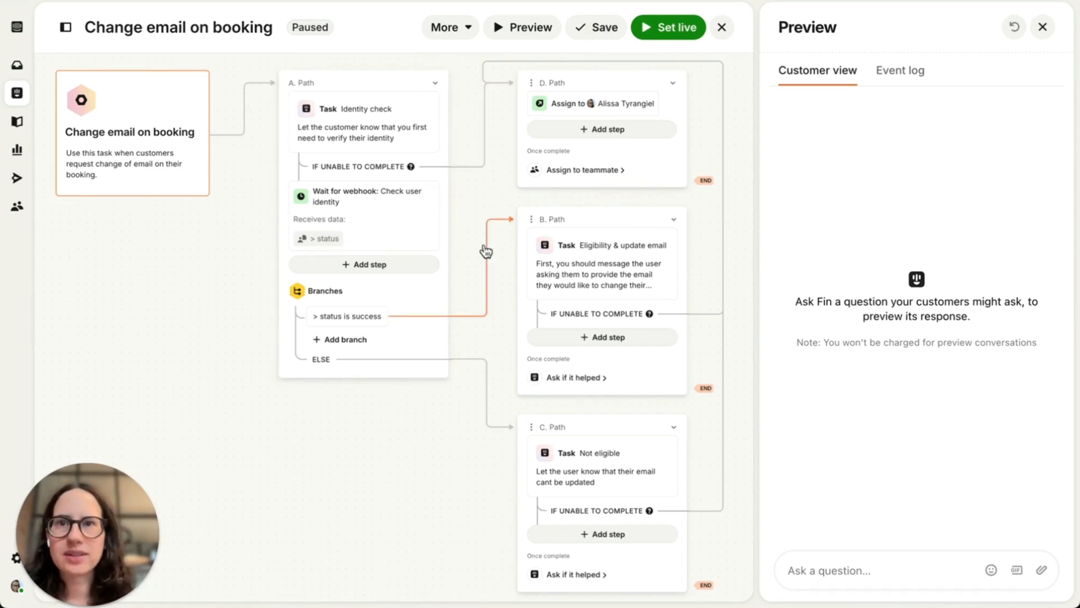
{"action": "mouse_move", "coordinate": [474, 227]}
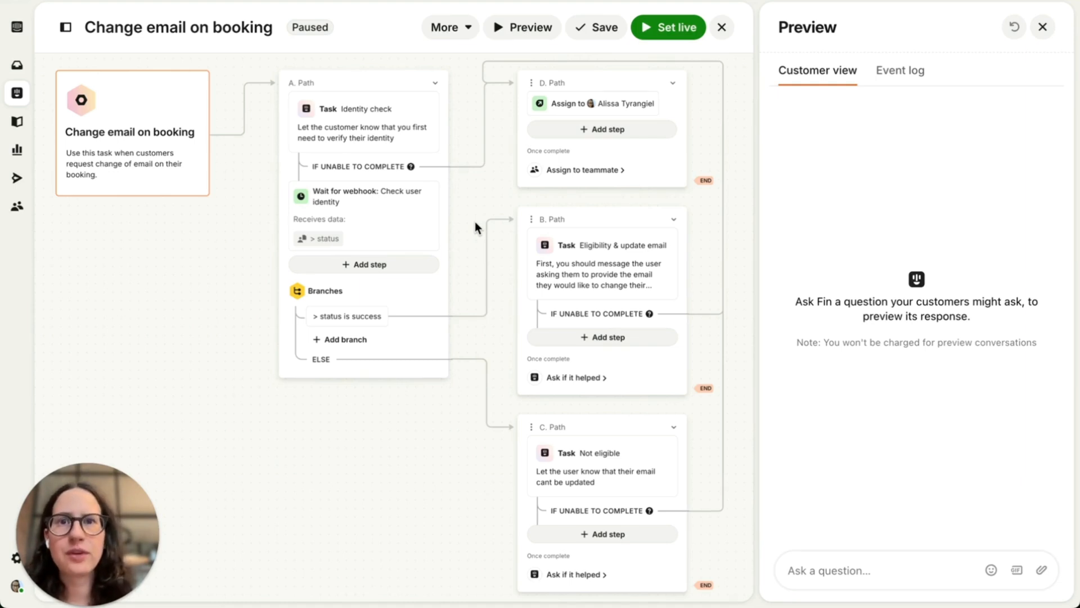
{"action": "mouse_move", "coordinate": [667, 299]}
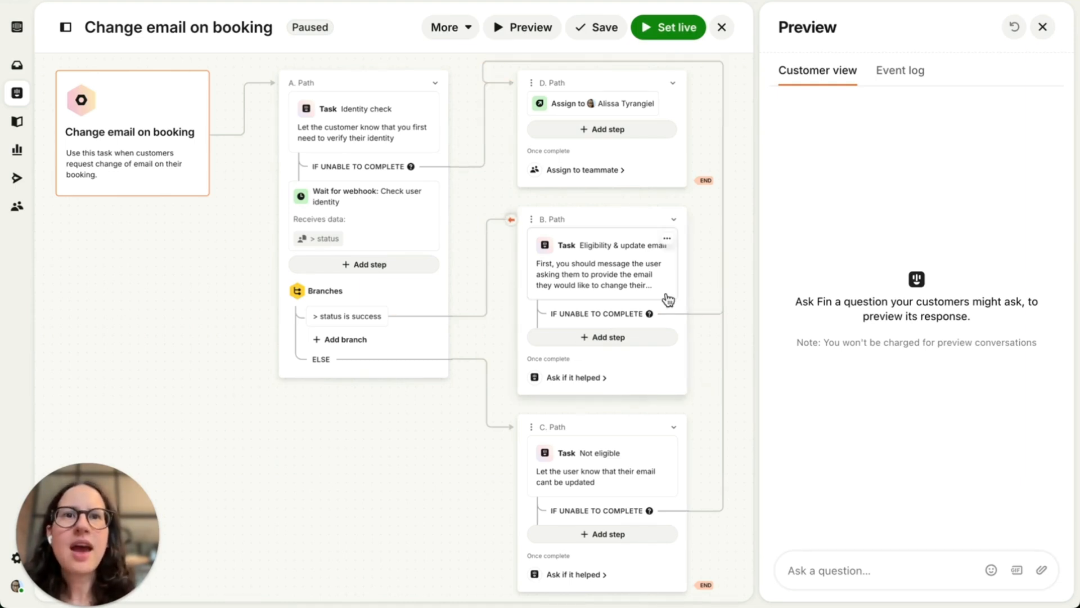